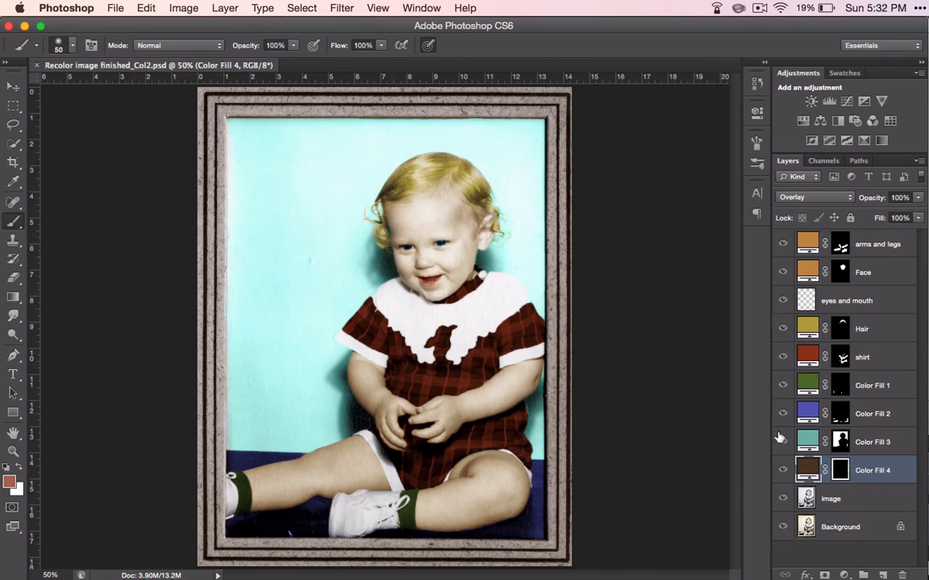
Hide Color Fill layers 2, 3 and 4 and close the recoloured portrait.
click(781, 442)
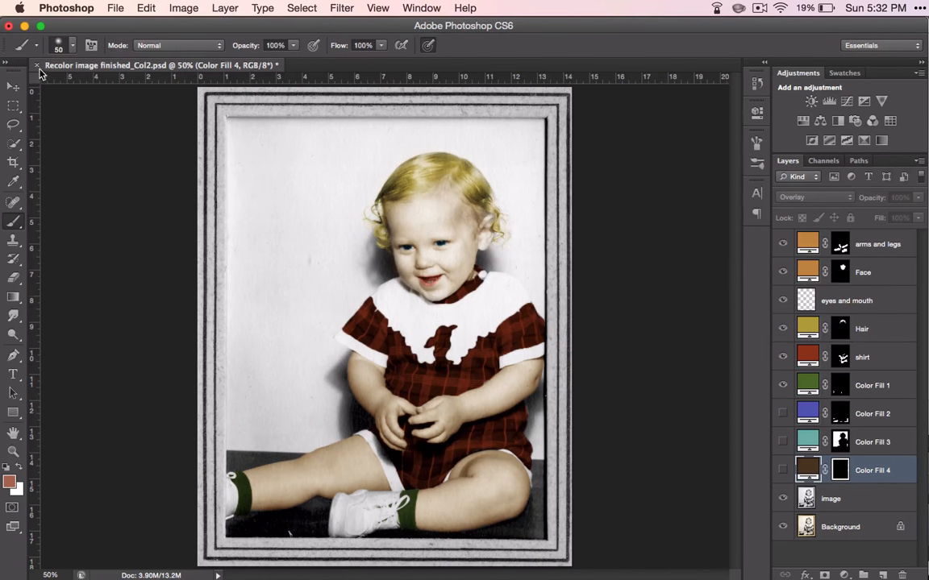
click(40, 65)
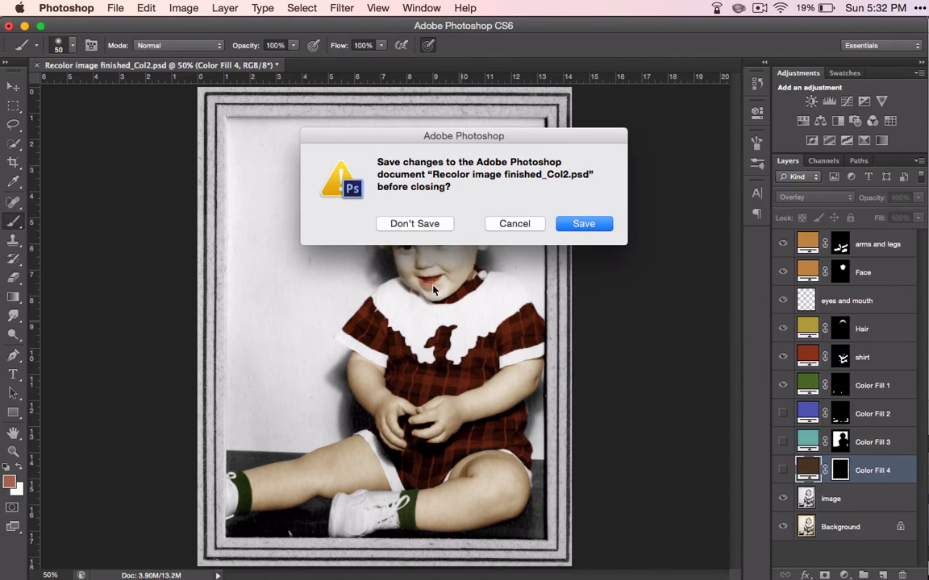
Discard the portrait's changes and open isolate color image_Col.JPG from the Colorize folder.
click(414, 223)
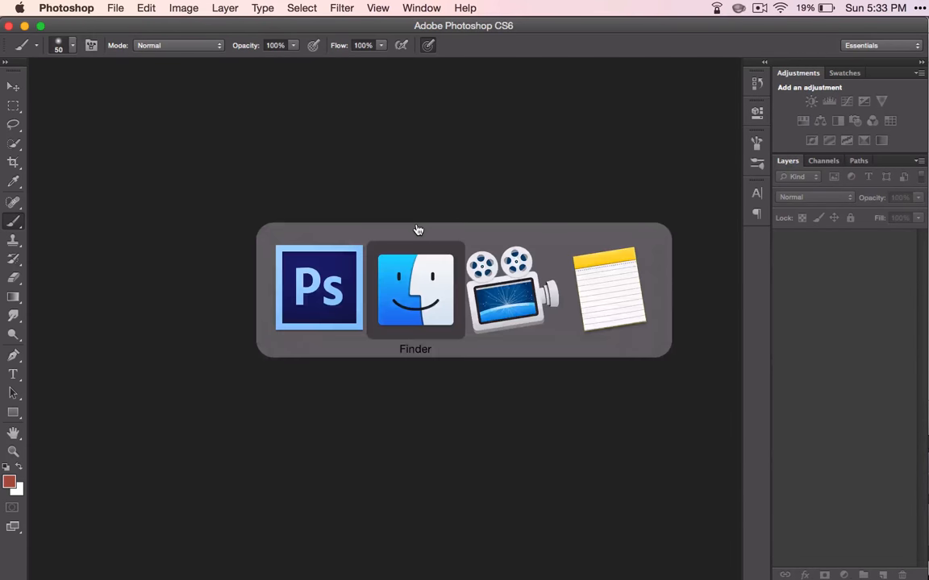
click(415, 288)
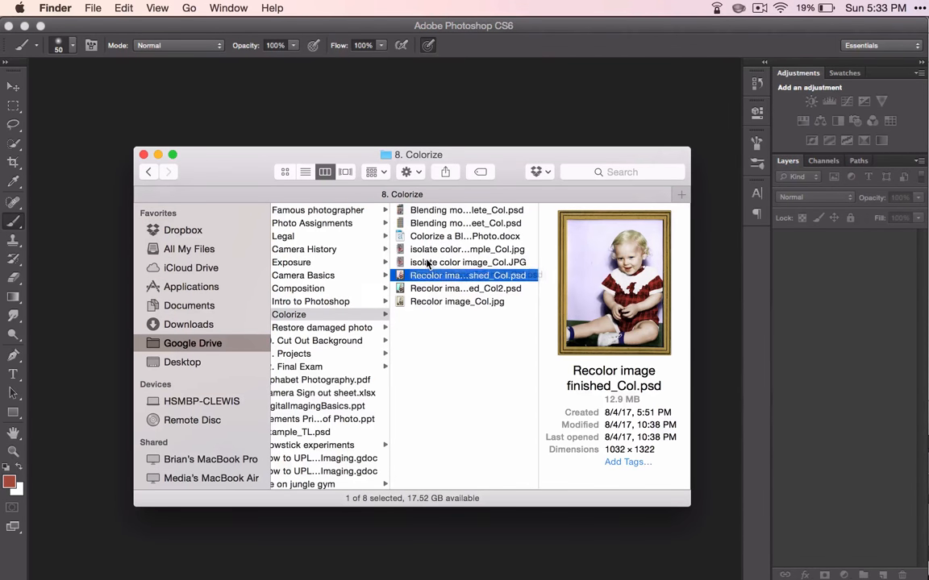
click(471, 262)
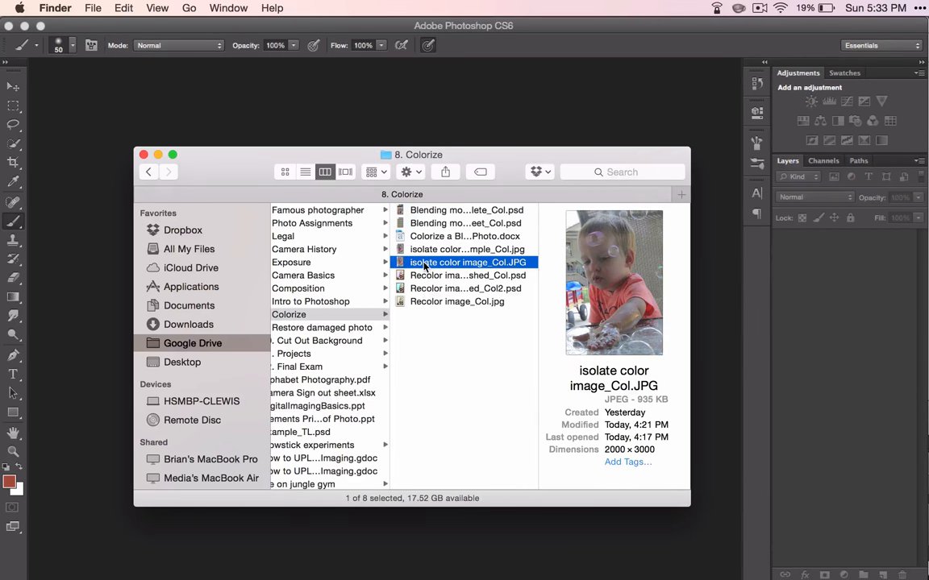
double_click(468, 262)
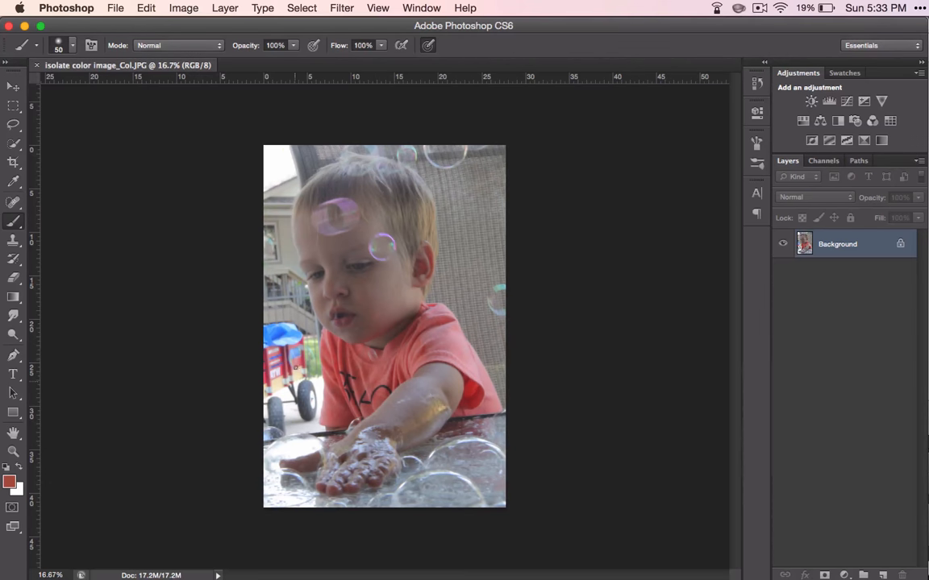
mouse_move(277, 363)
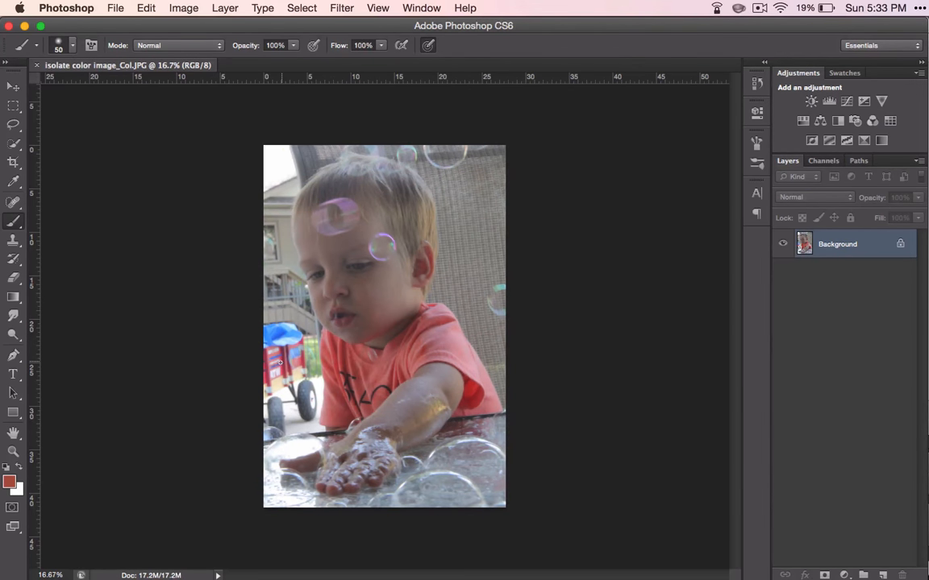
mouse_move(396, 247)
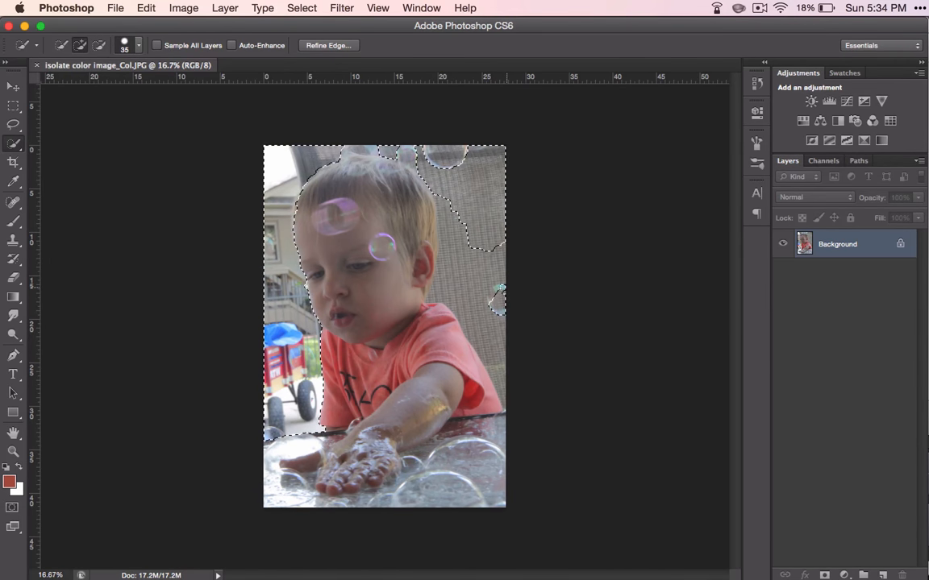
Refine the Quick Selection around the boy's outline while zooming in.
right_click(498, 311)
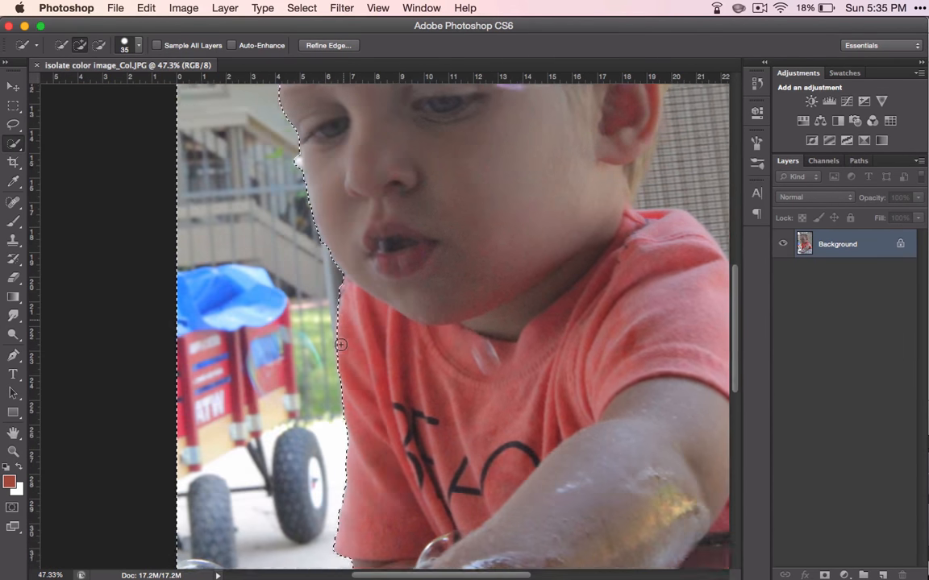
scroll(down, 3)
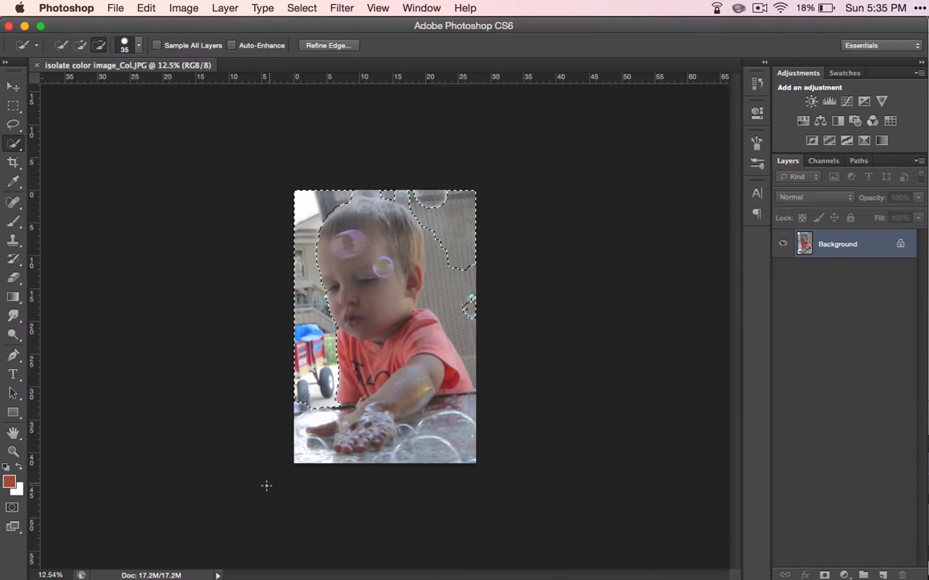
mouse_move(220, 352)
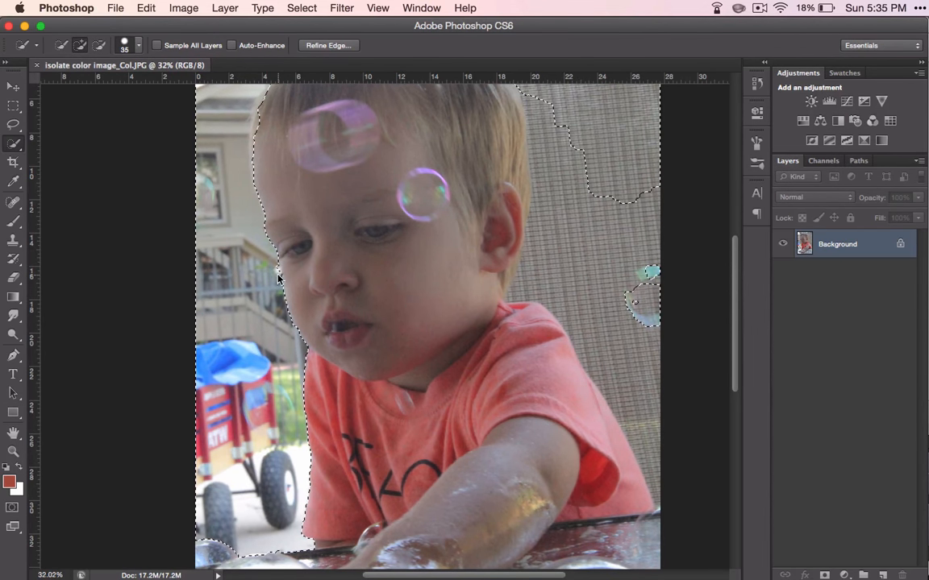
mouse_move(479, 359)
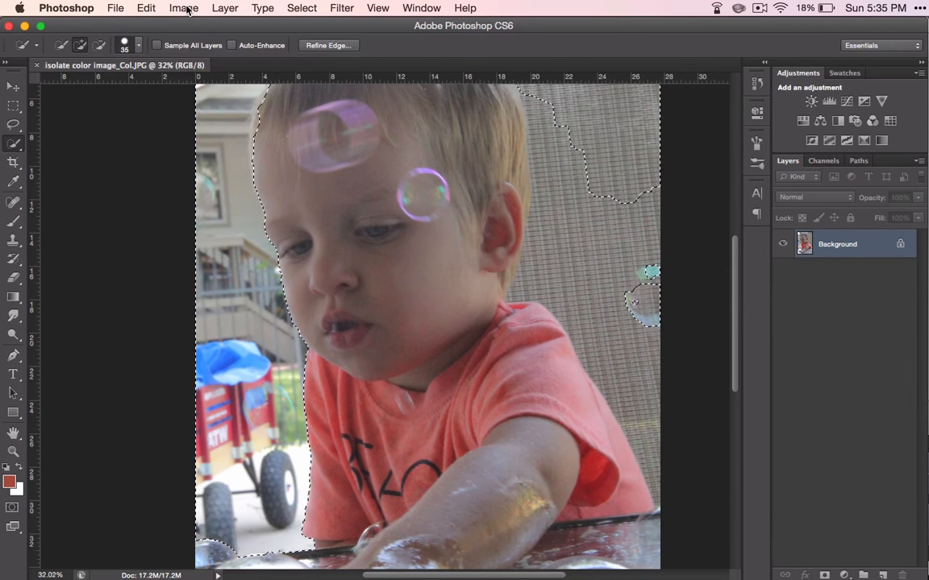
Add a masked Black & White adjustment layer to the background and wagon selection.
click(183, 8)
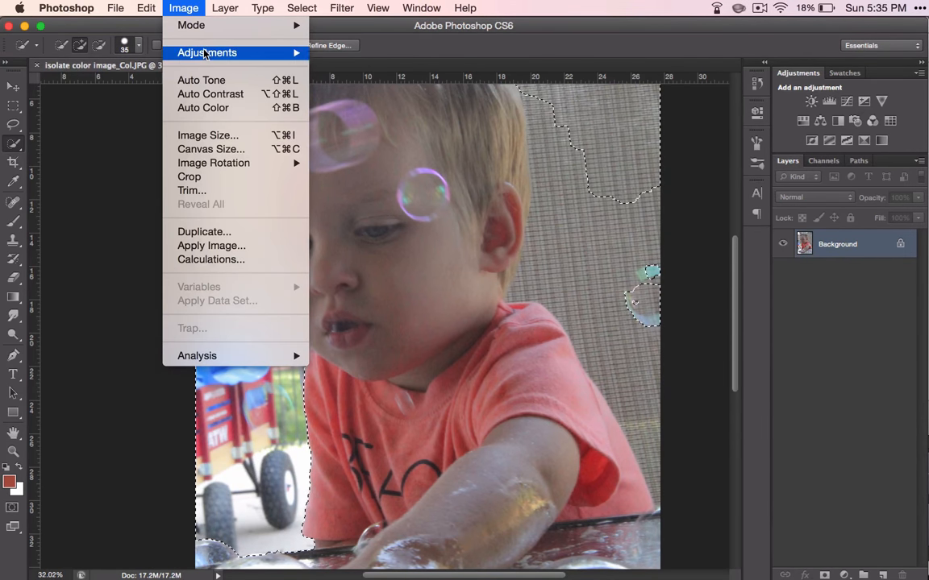
click(206, 52)
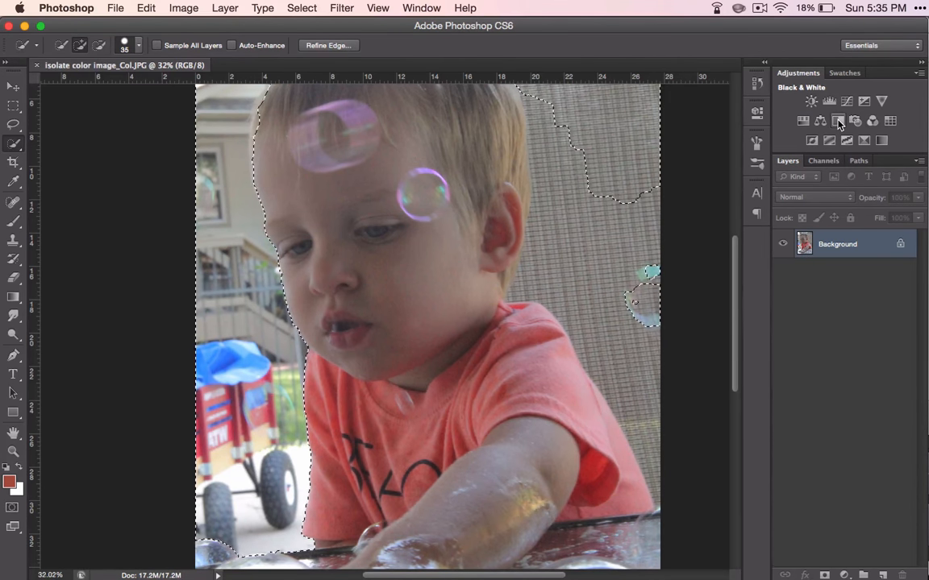
click(837, 121)
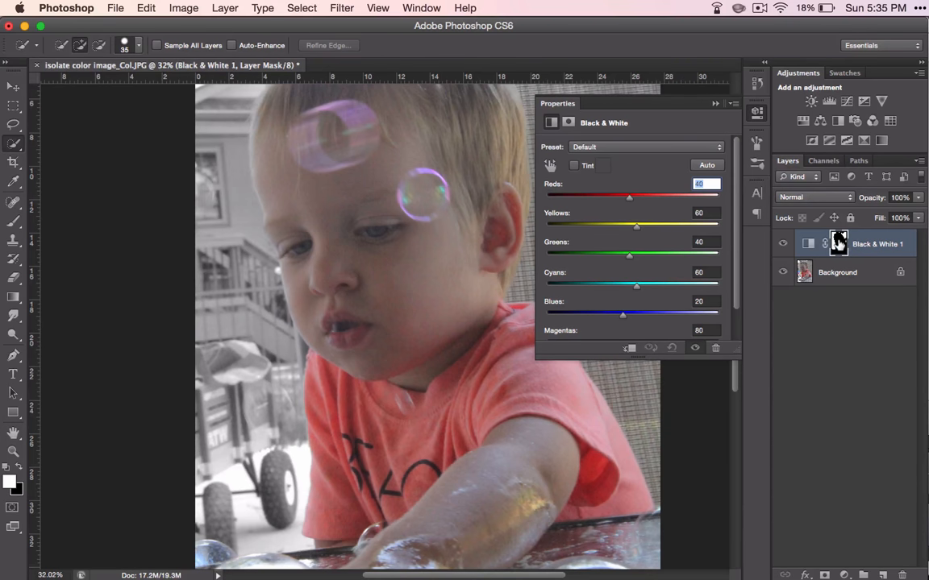
mouse_move(822, 244)
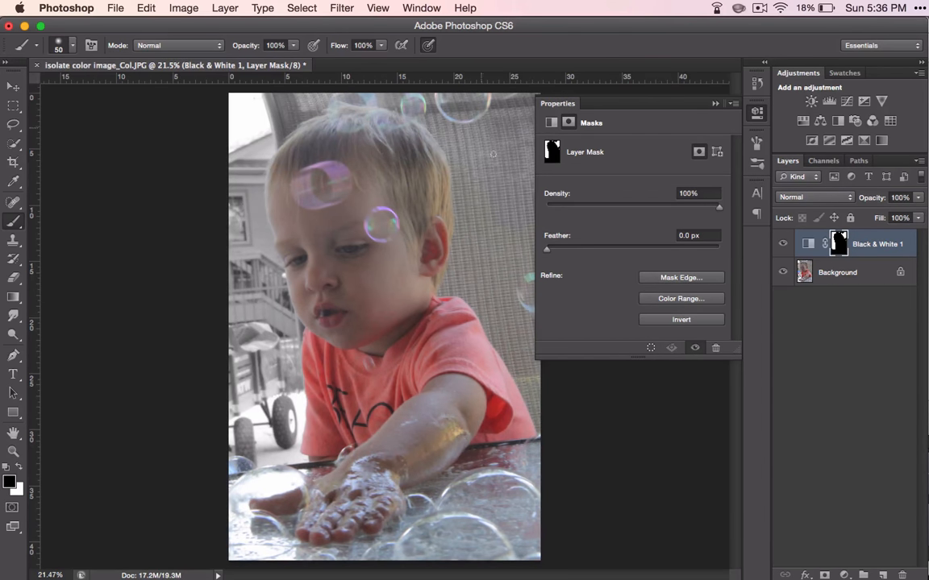
mouse_move(497, 134)
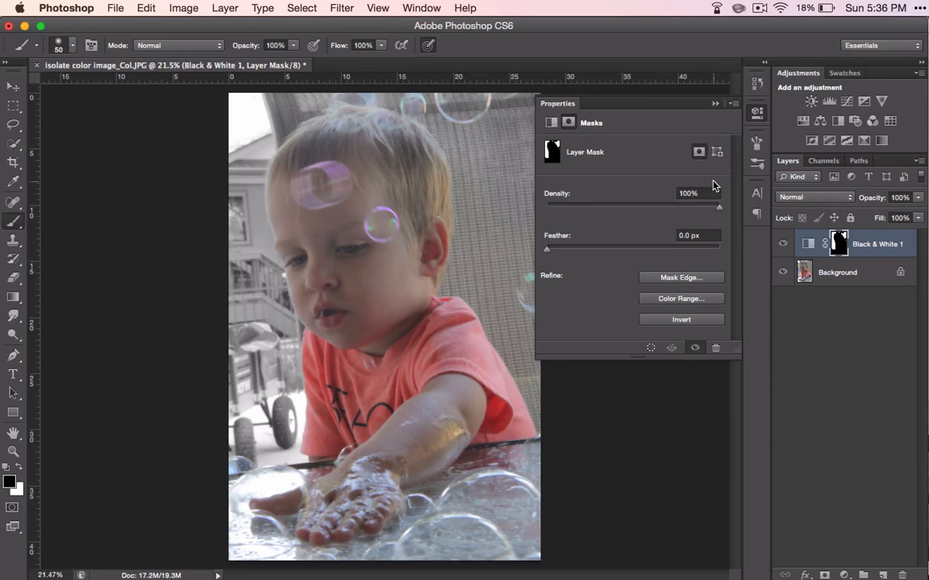
Apply Levels to the Background layer with black inputs Red 29, Green 23, Blue 8.
click(837, 272)
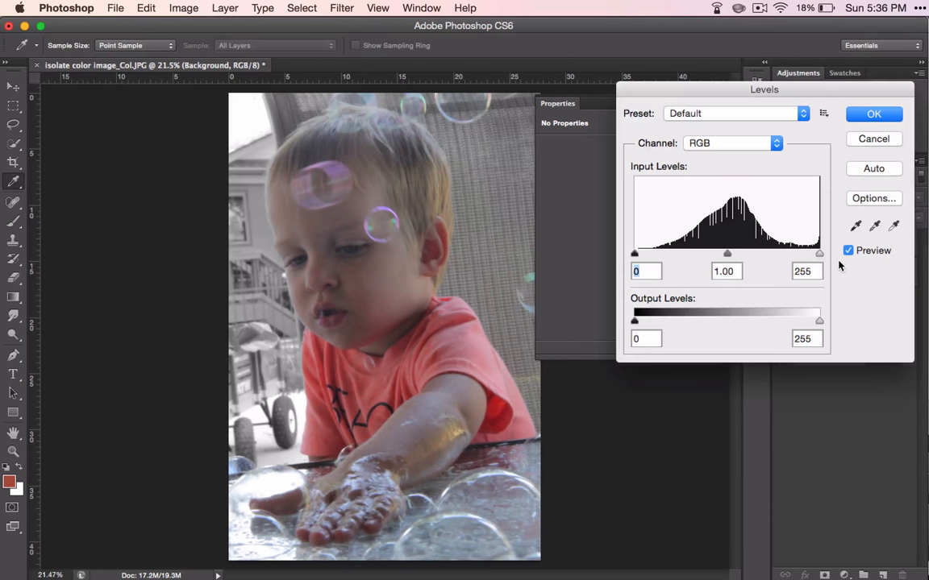
click(752, 143)
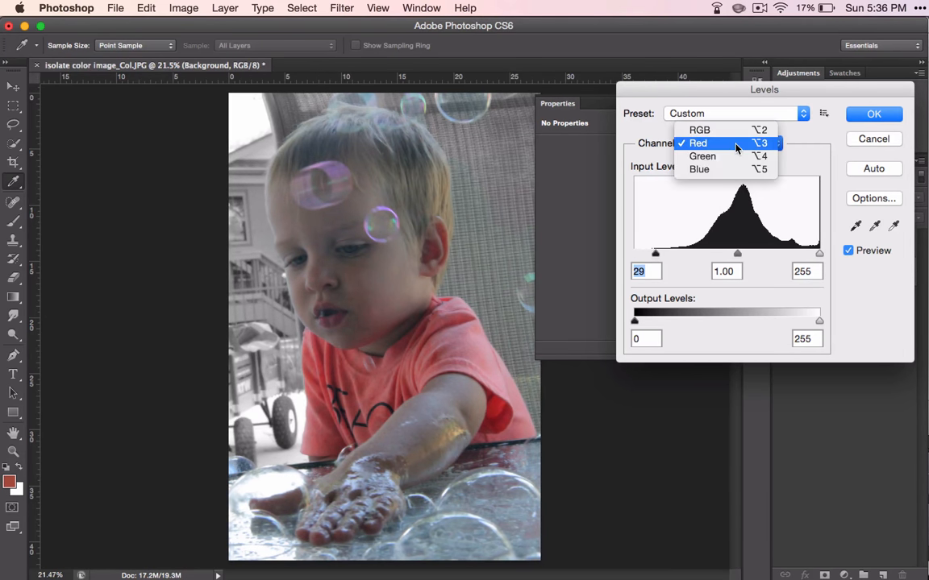
click(702, 156)
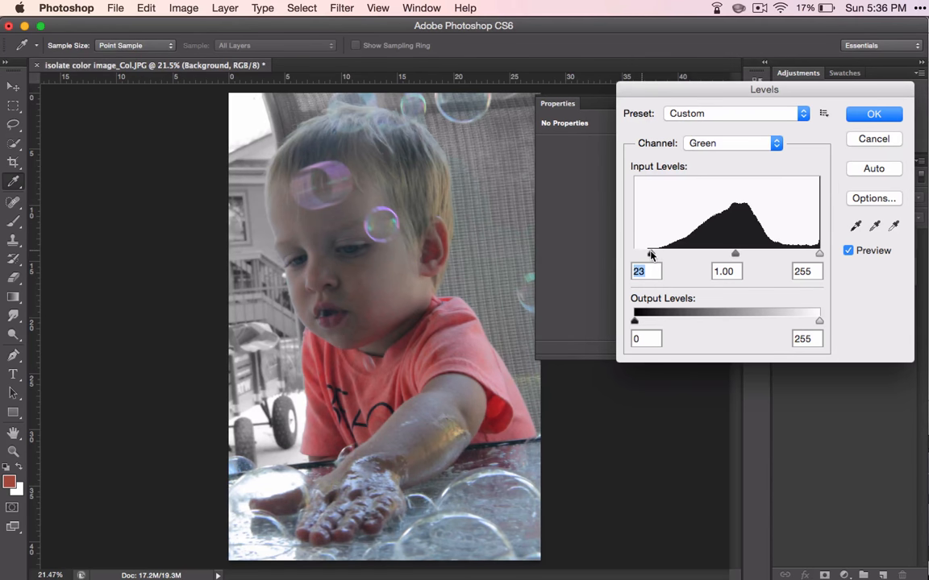
click(732, 143)
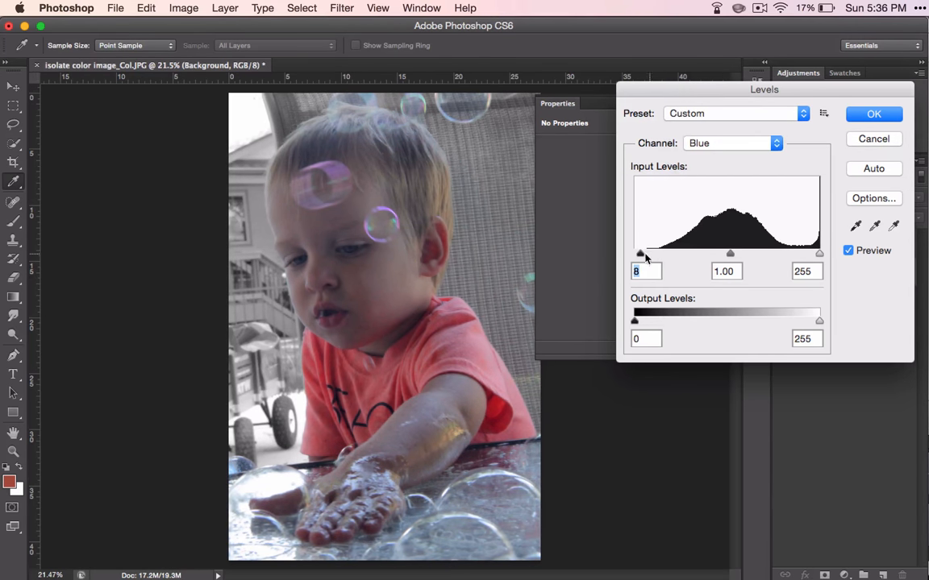
click(874, 113)
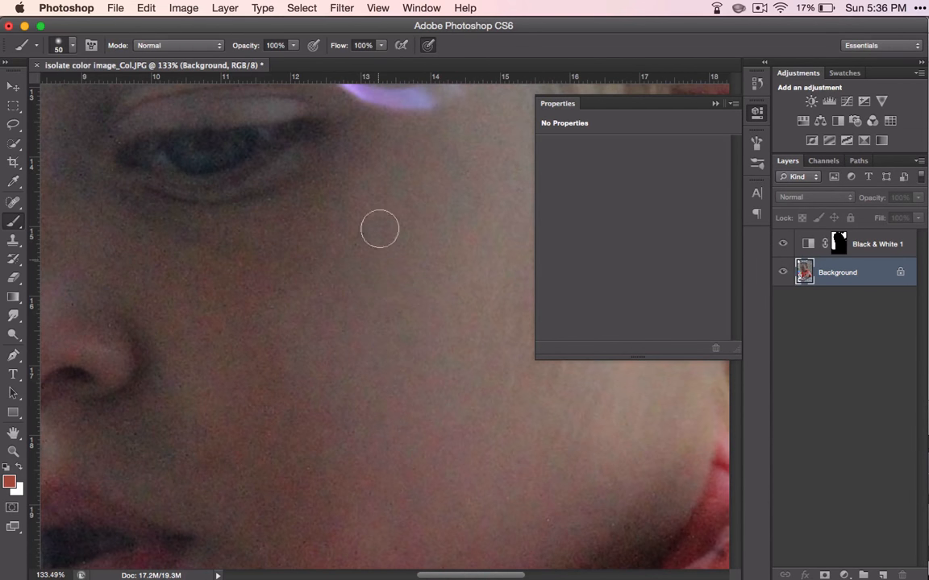
Apply Reduce Noise with Strength 9 and Preserve Details 22%.
click(341, 7)
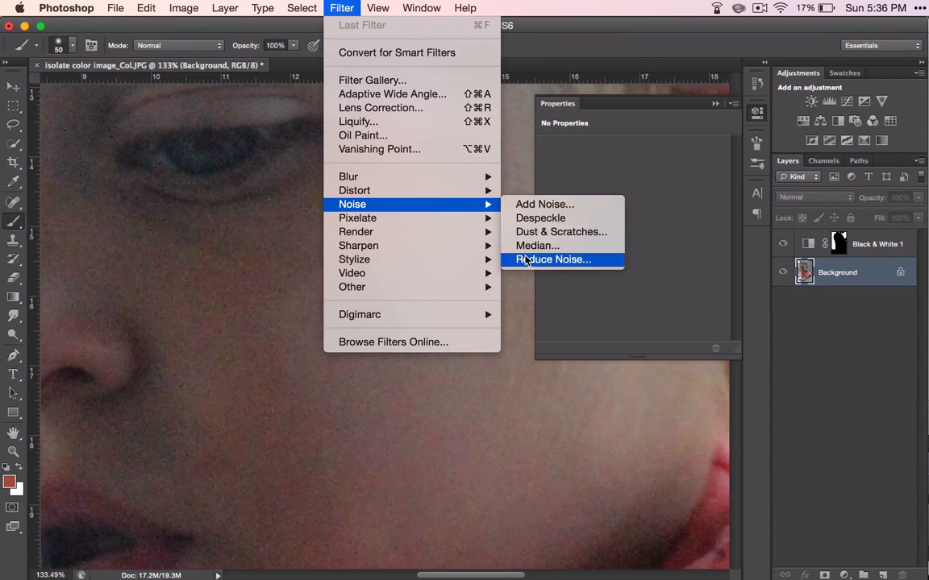
click(552, 258)
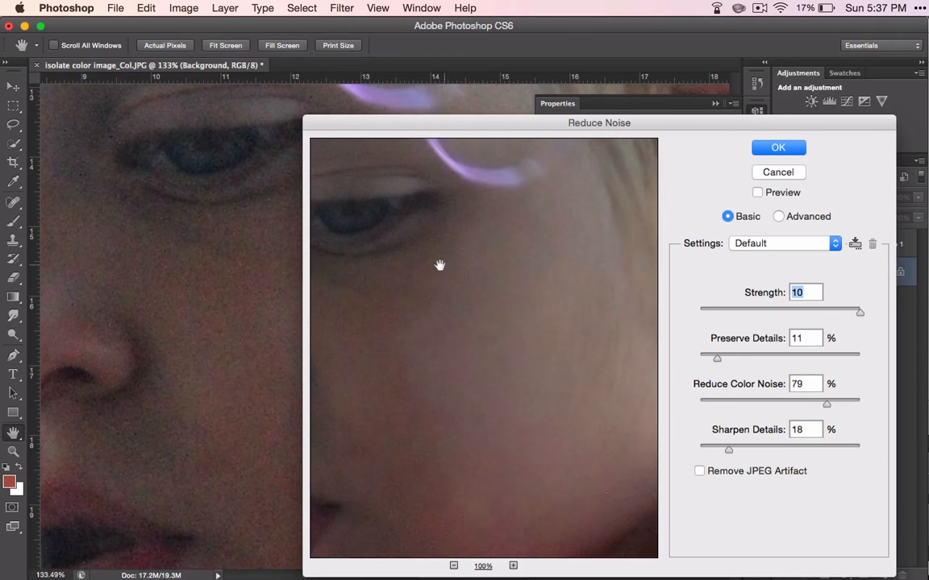
drag(860, 312, 846, 312)
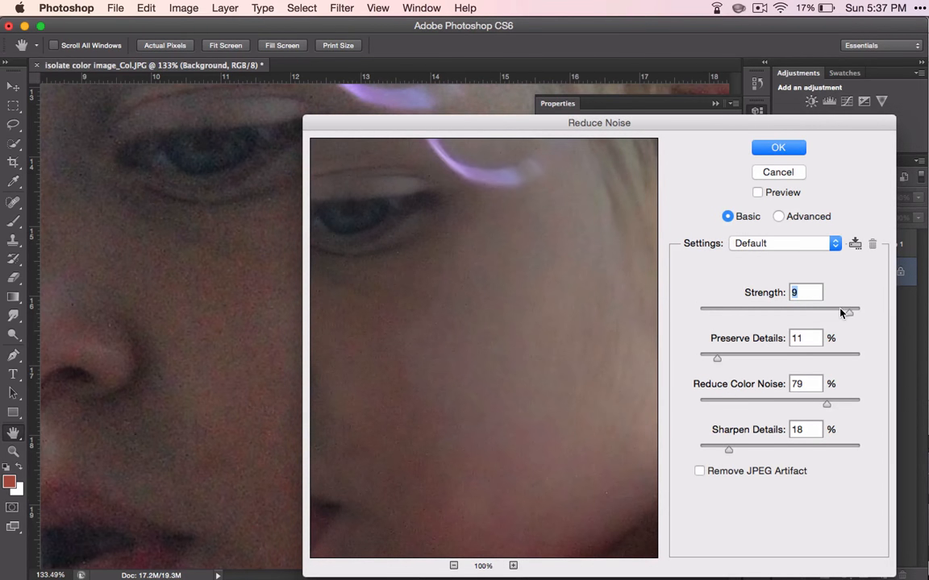
mouse_move(734, 357)
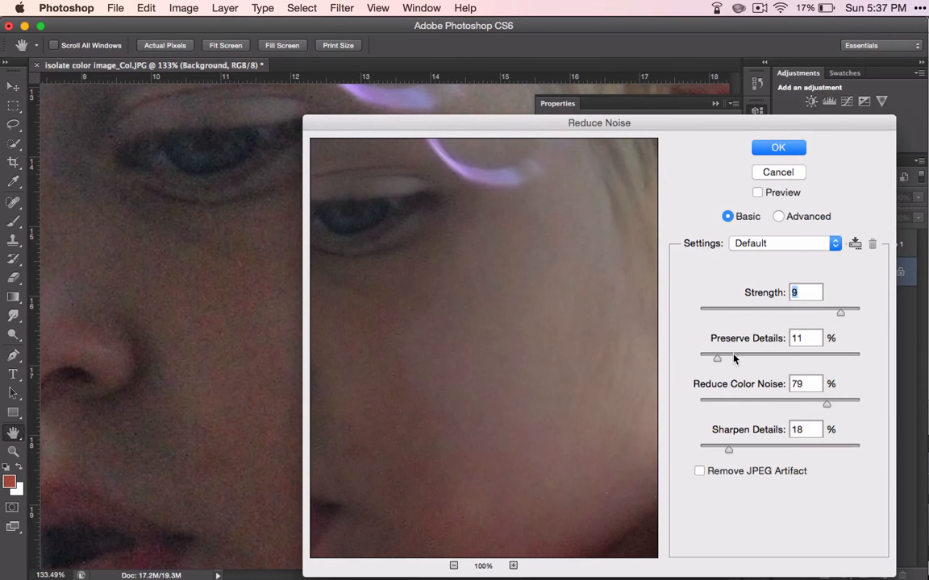
drag(717, 357, 734, 357)
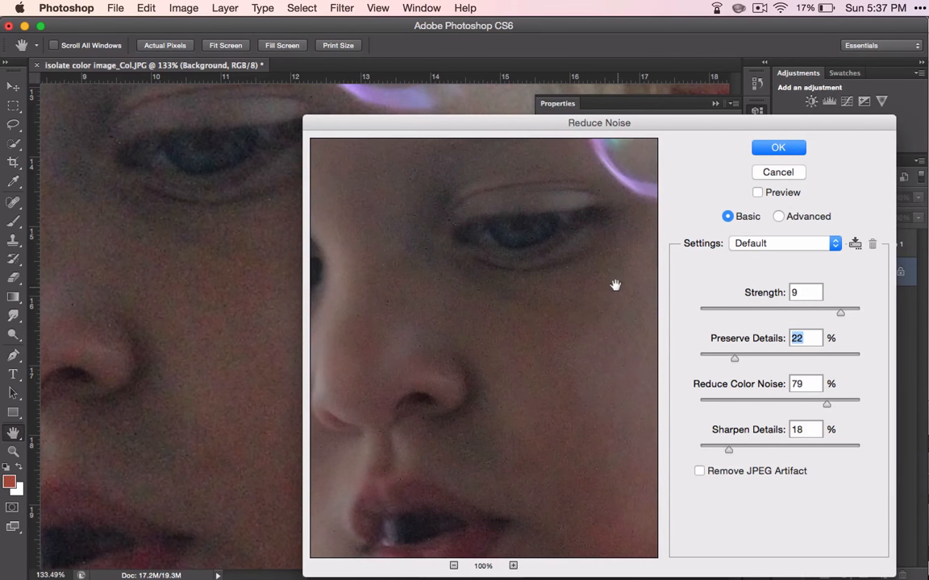
click(778, 146)
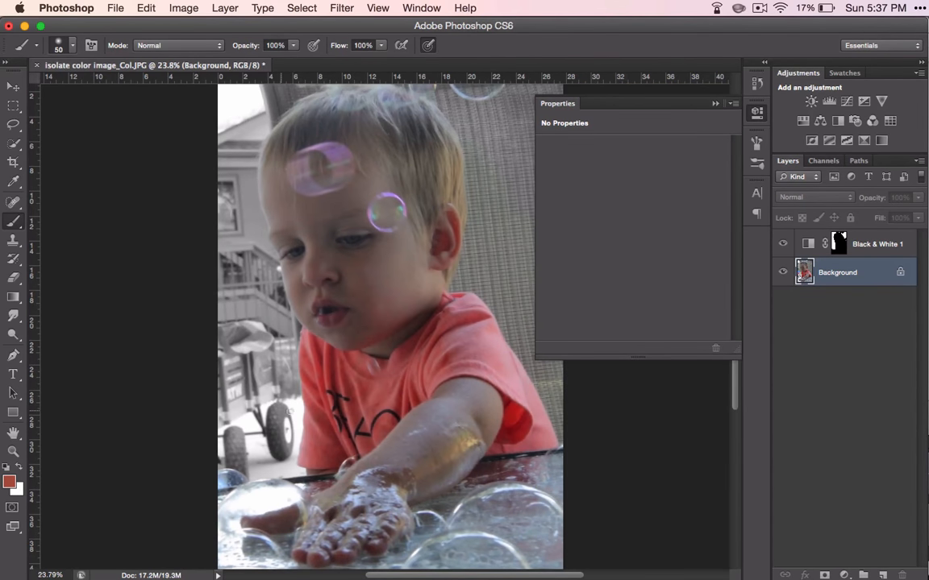
mouse_move(212, 412)
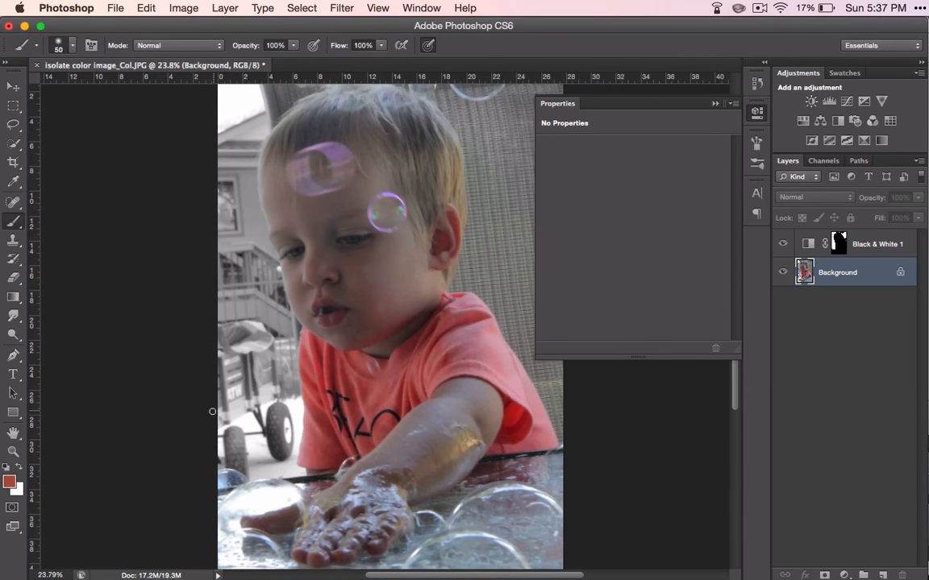
mouse_move(306, 522)
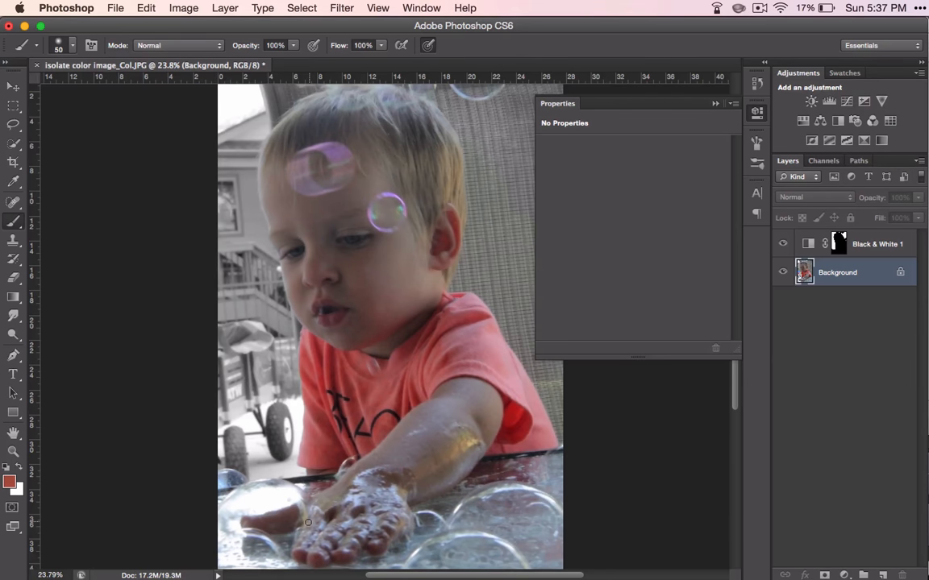